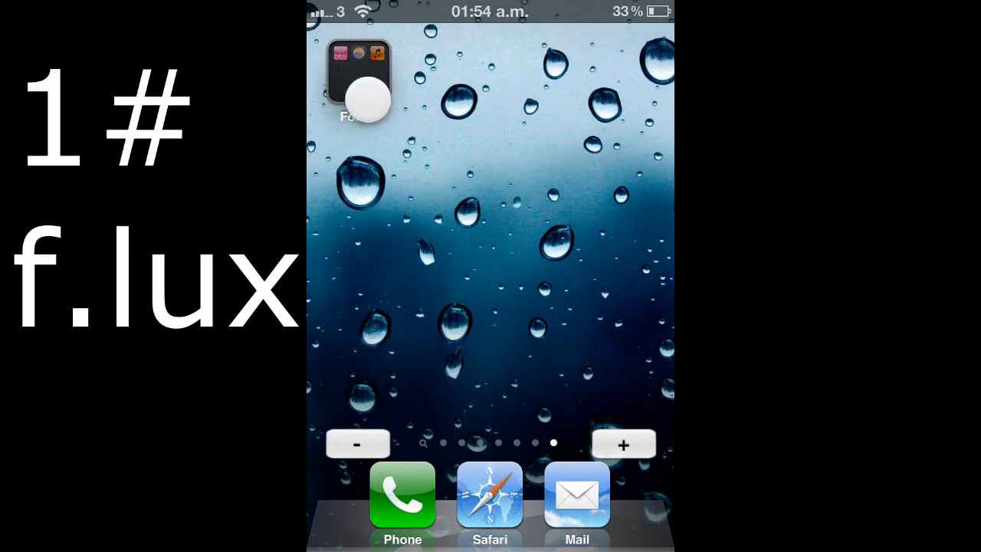
Step: Launch f.lux from the home-screen folder holding biteSMS, f.lux and Music
{"action": "left_click", "coordinate": [359, 74]}
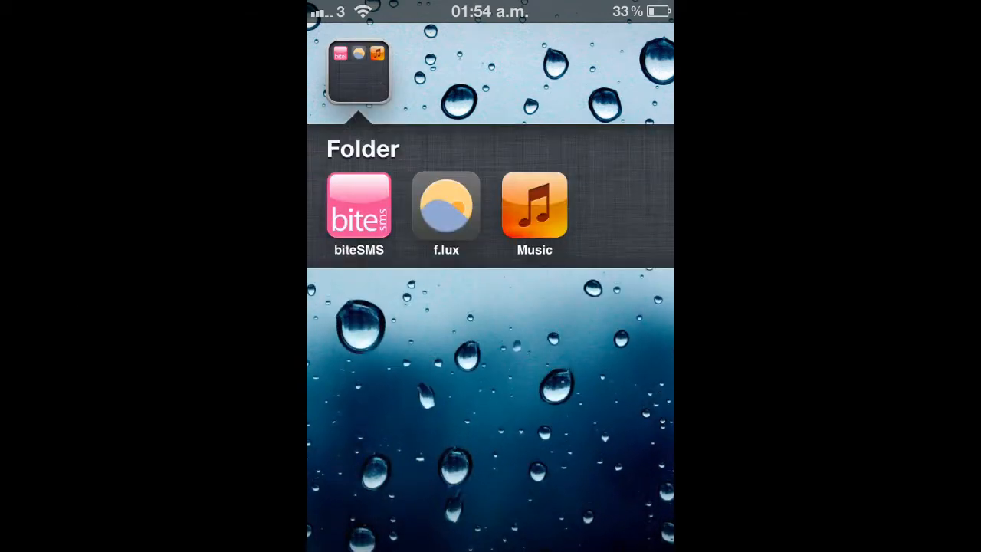
{"action": "left_click", "coordinate": [445, 208]}
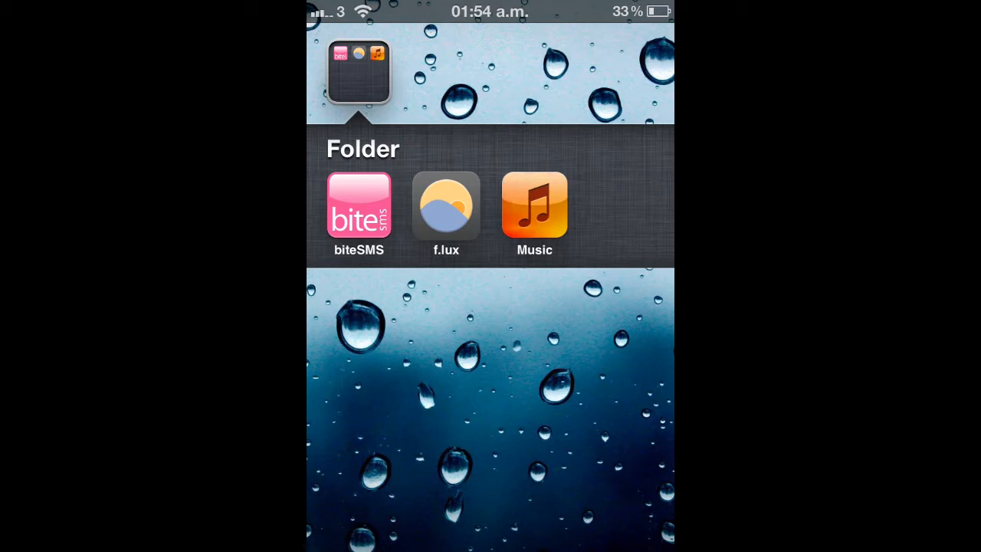
{"action": "left_click", "coordinate": [446, 205]}
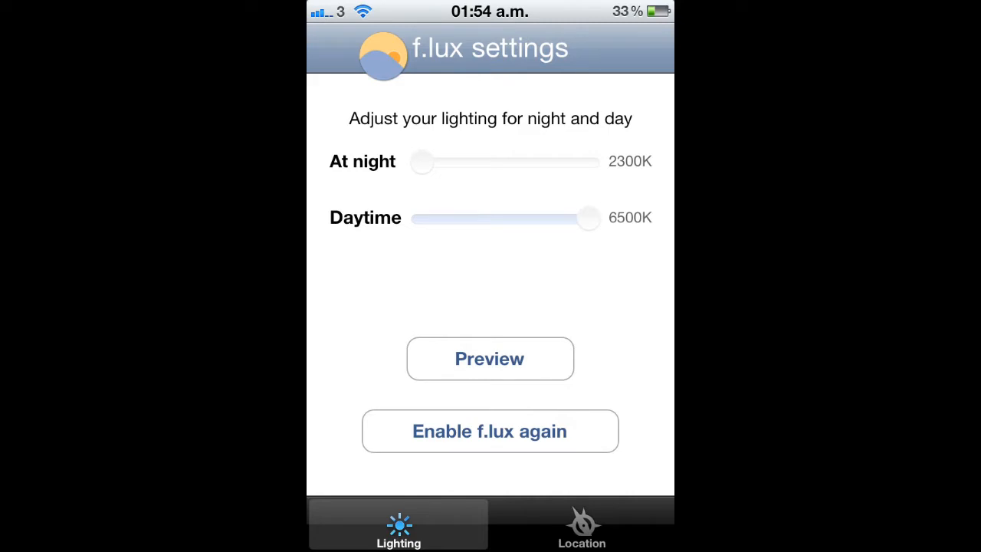
Step: Re-enable f.lux and slide the night temperature up toward 6500K then back to 2300K
{"action": "left_click", "coordinate": [491, 430]}
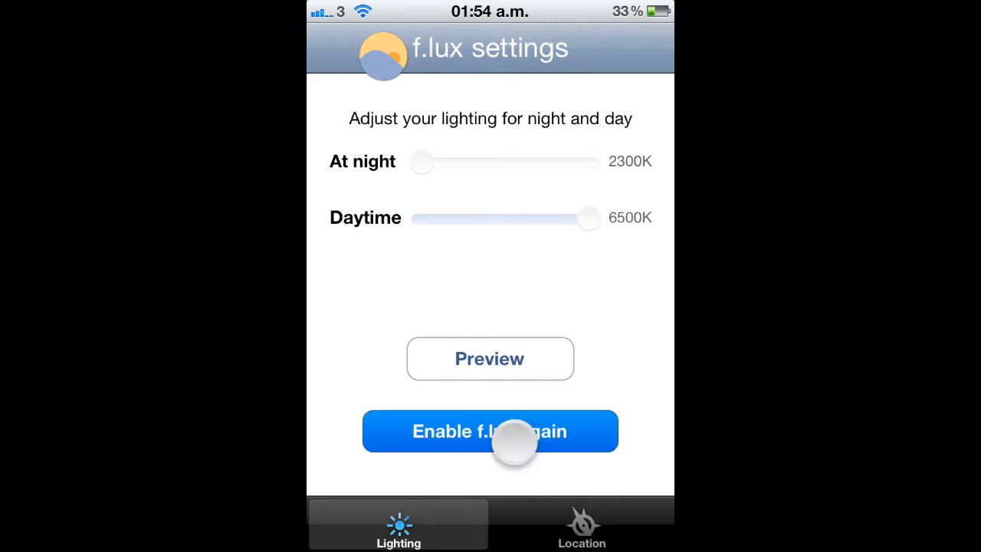
{"action": "left_click", "coordinate": [490, 431]}
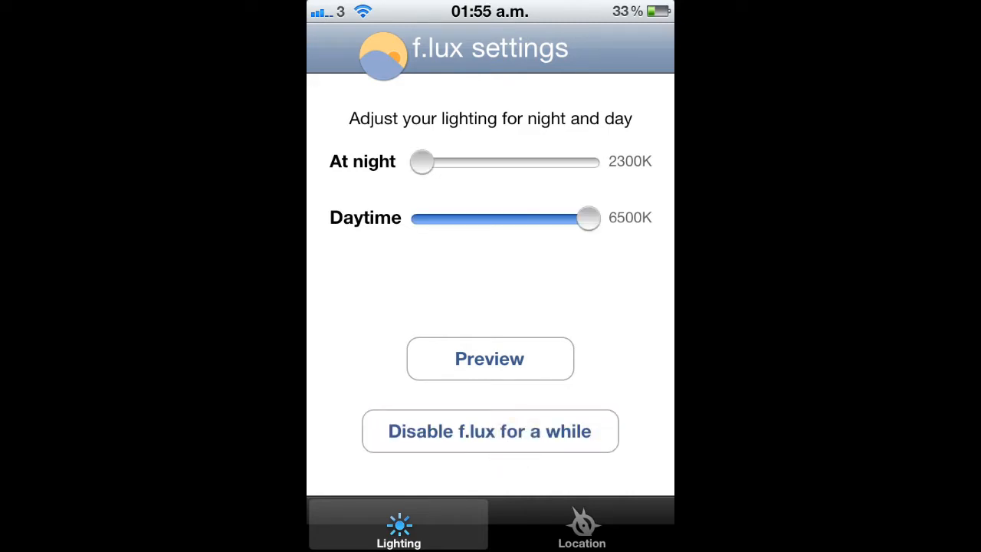
{"action": "left_click", "coordinate": [423, 161]}
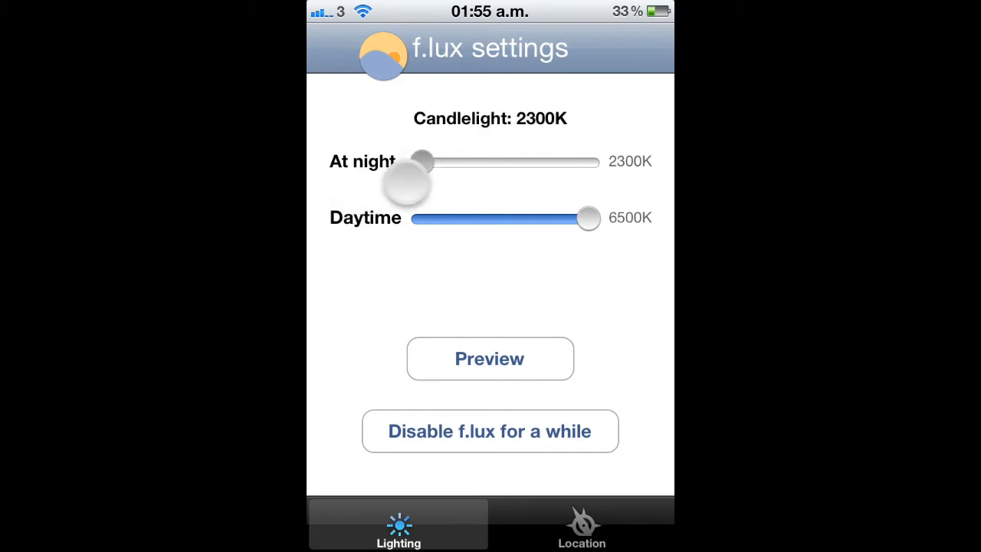
{"action": "left_click_drag", "start_coordinate": [422, 160], "coordinate": [585, 161]}
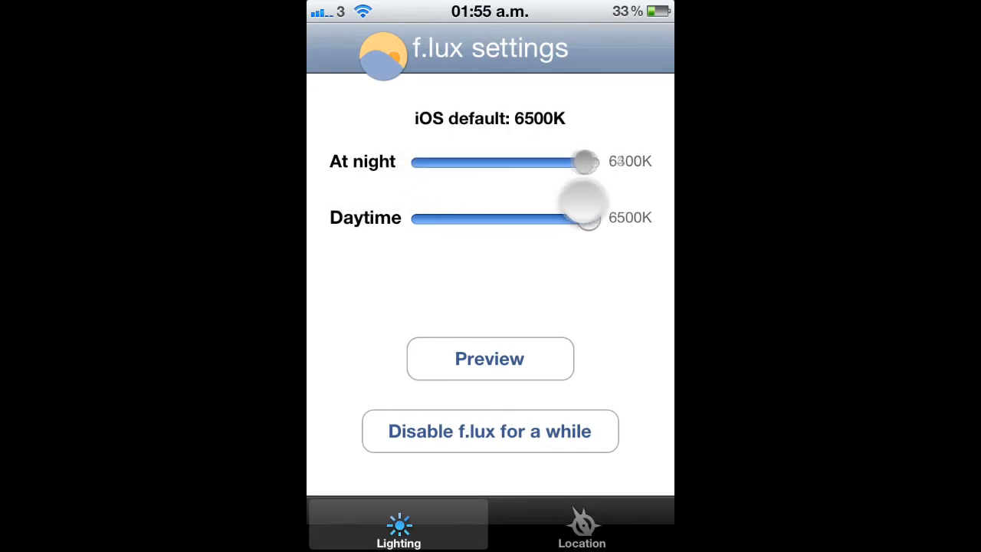
{"action": "left_click_drag", "start_coordinate": [585, 161], "coordinate": [421, 161]}
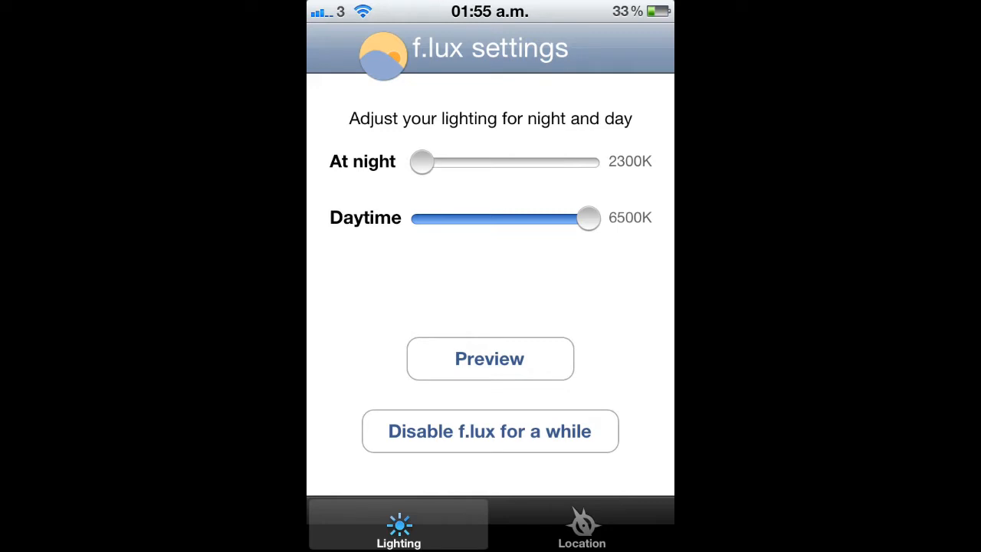
Step: Confirm the f.lux settings and return to the home screen
{"action": "left_click", "coordinate": [490, 431]}
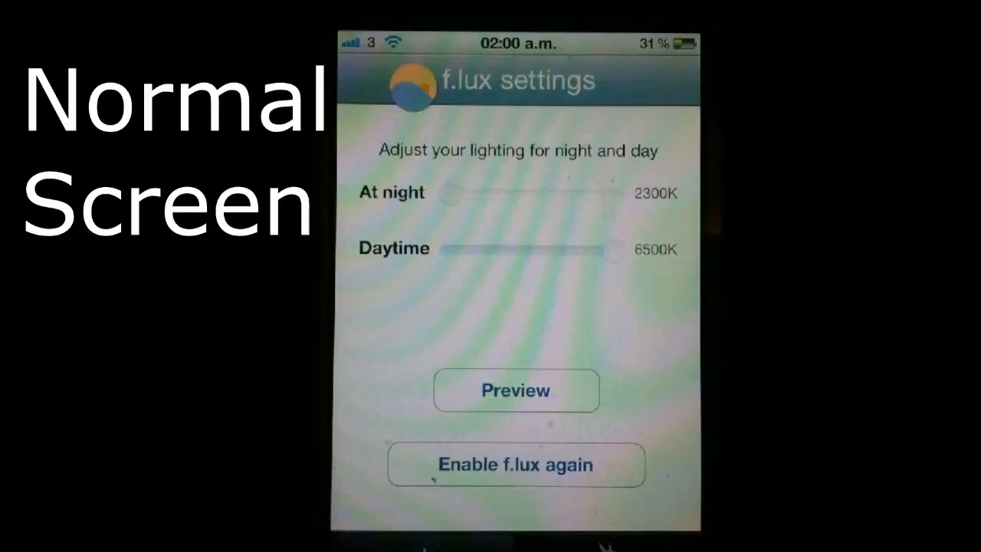
{"action": "left_click", "coordinate": [515, 464]}
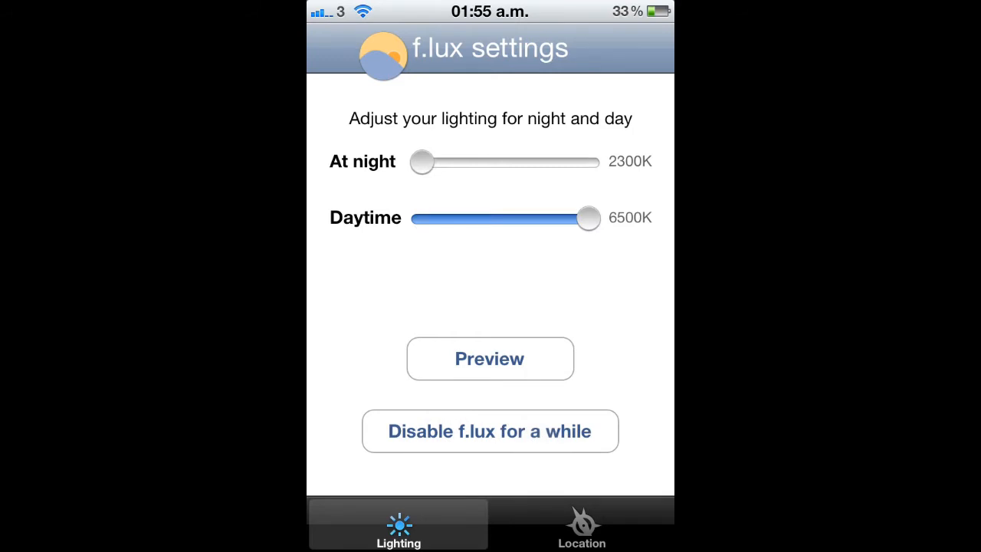
{"action": "left_click", "coordinate": [488, 431]}
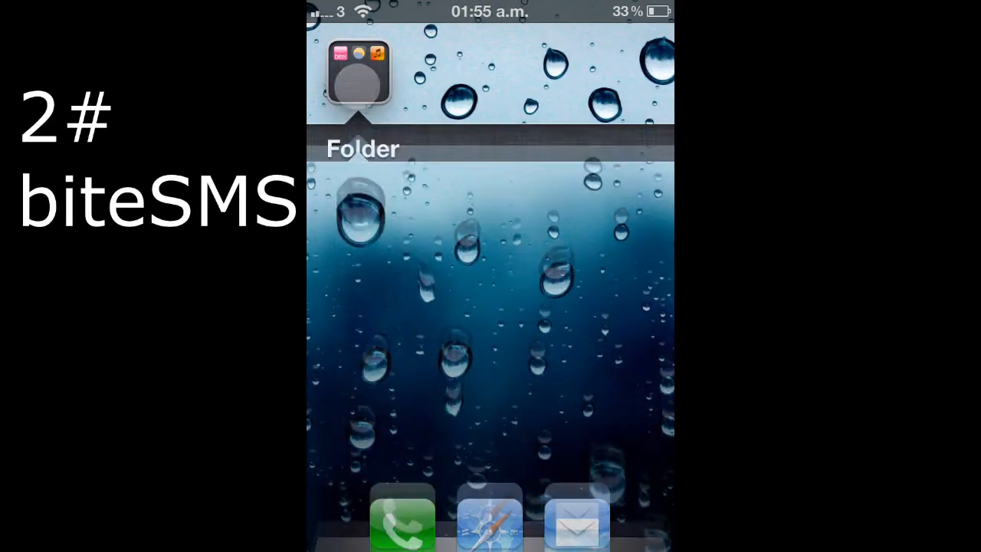
{"action": "left_click", "coordinate": [359, 73]}
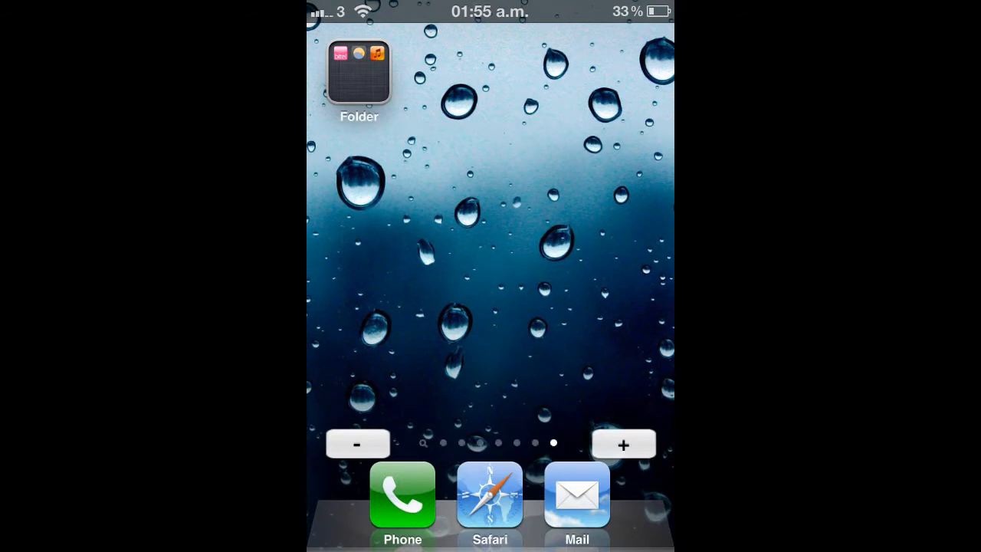
{"action": "key", "text": "power"}
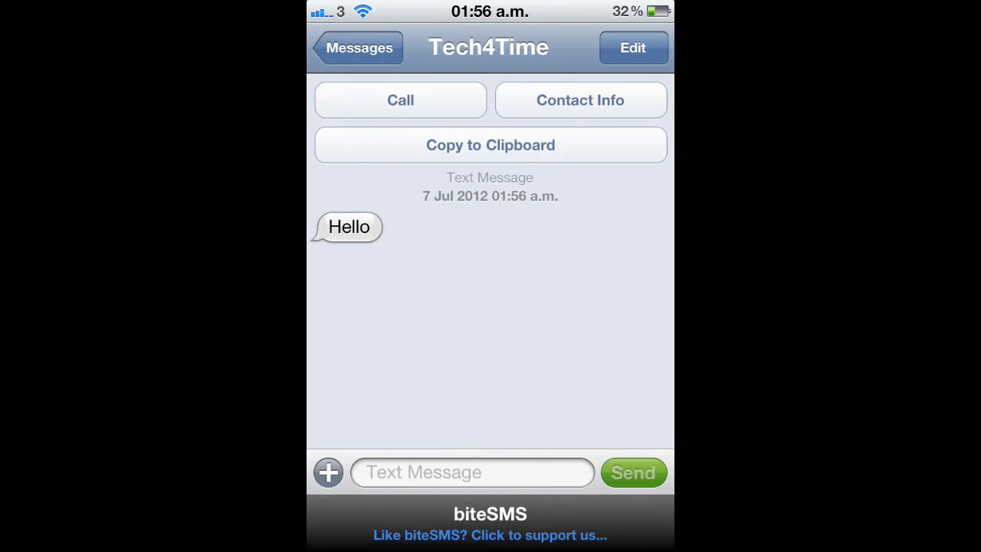
{"action": "left_click", "coordinate": [472, 472]}
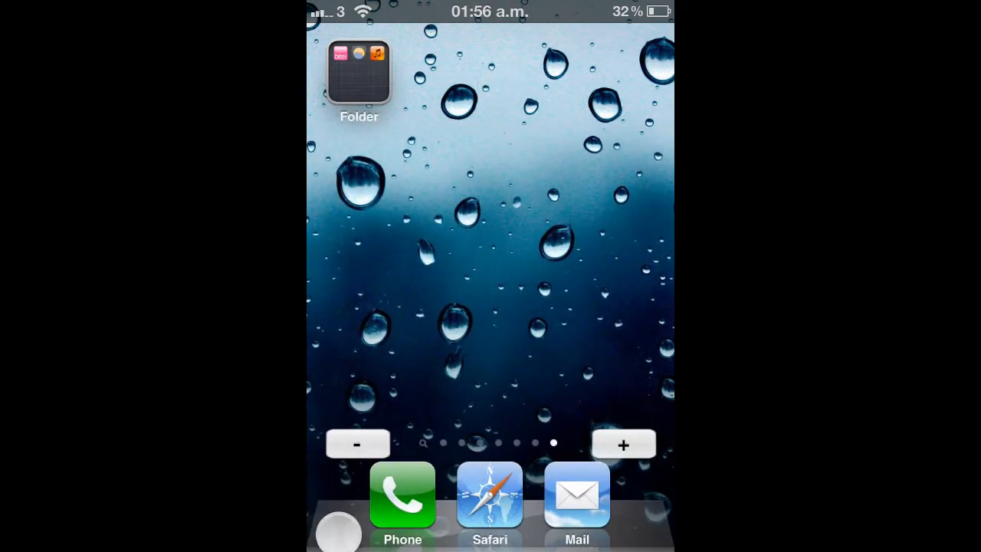
{"action": "left_click", "coordinate": [359, 73]}
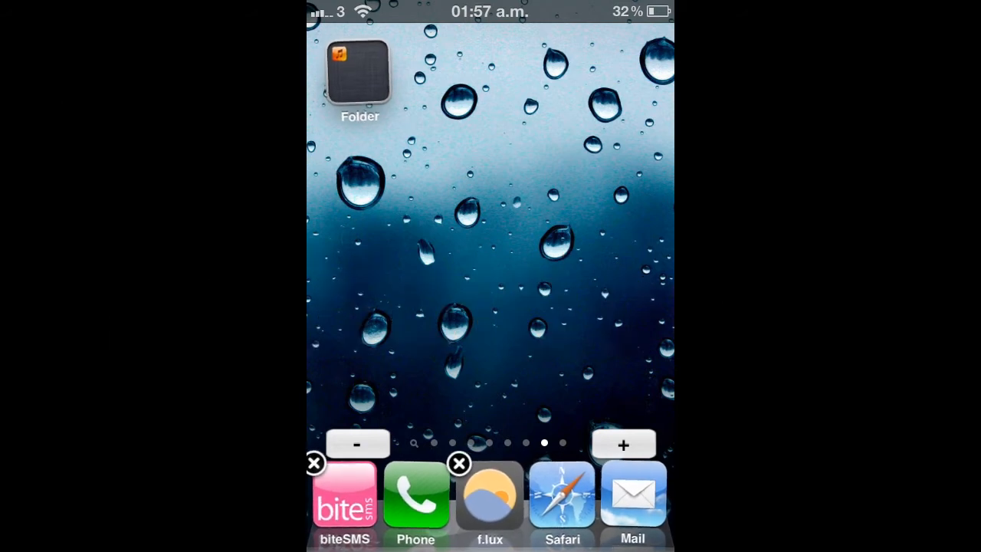
Step: Finish rearranging so biteSMS and f.lux sit in the five-icon dock with Music left alone
{"action": "left_click", "coordinate": [359, 73]}
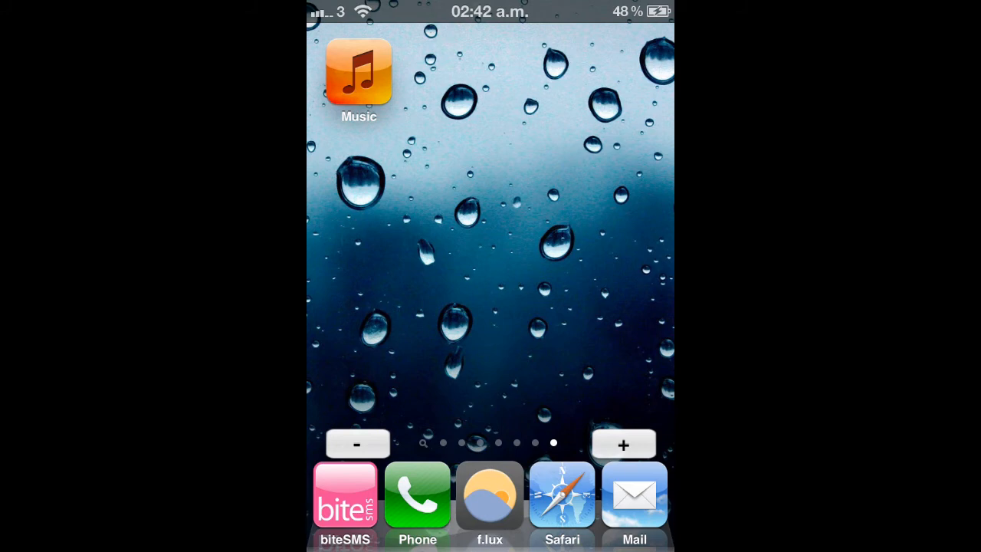
Step: Bring up Music's Now Playing screen and nudge the volume up then back down
{"action": "left_click", "coordinate": [359, 73]}
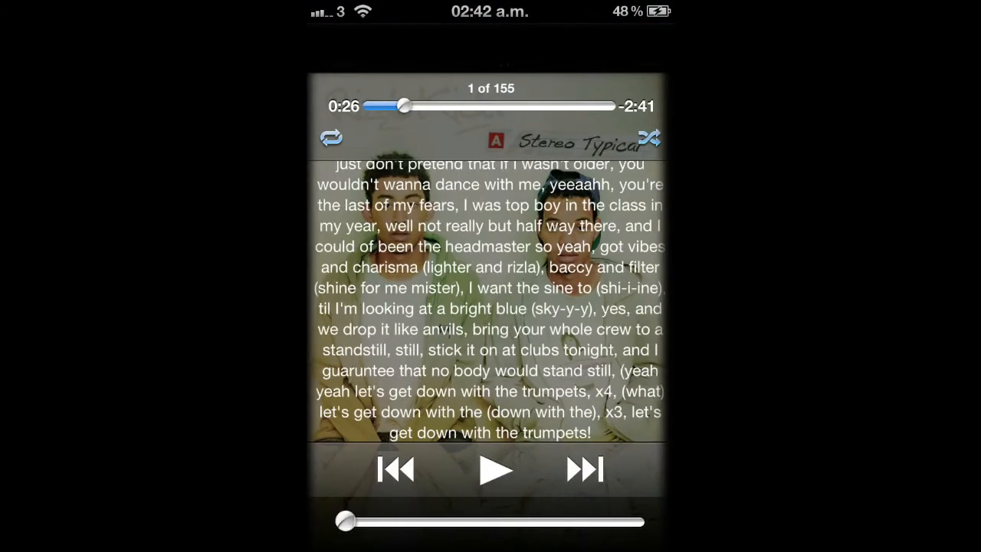
{"action": "left_click_drag", "start_coordinate": [344, 521], "coordinate": [524, 521]}
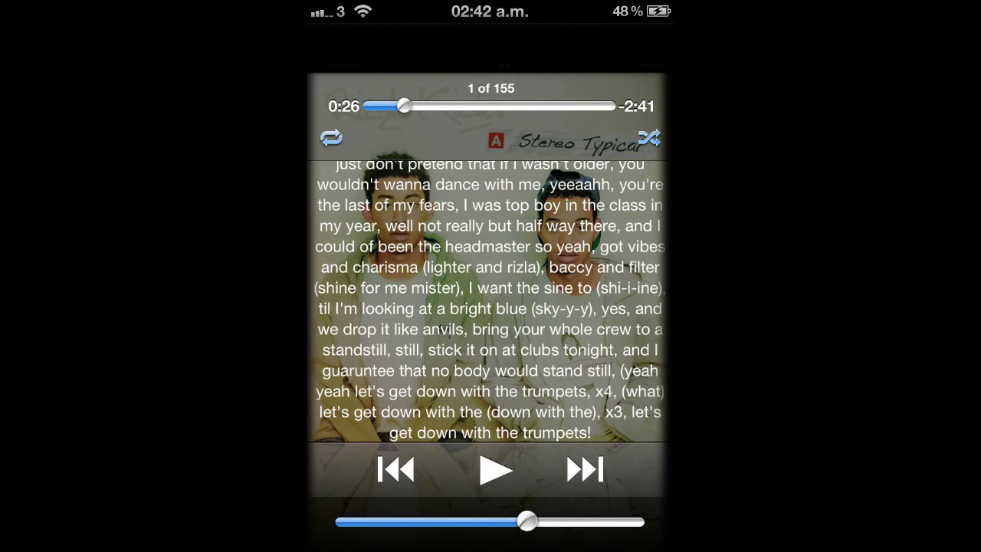
{"action": "left_click_drag", "start_coordinate": [524, 521], "coordinate": [344, 521]}
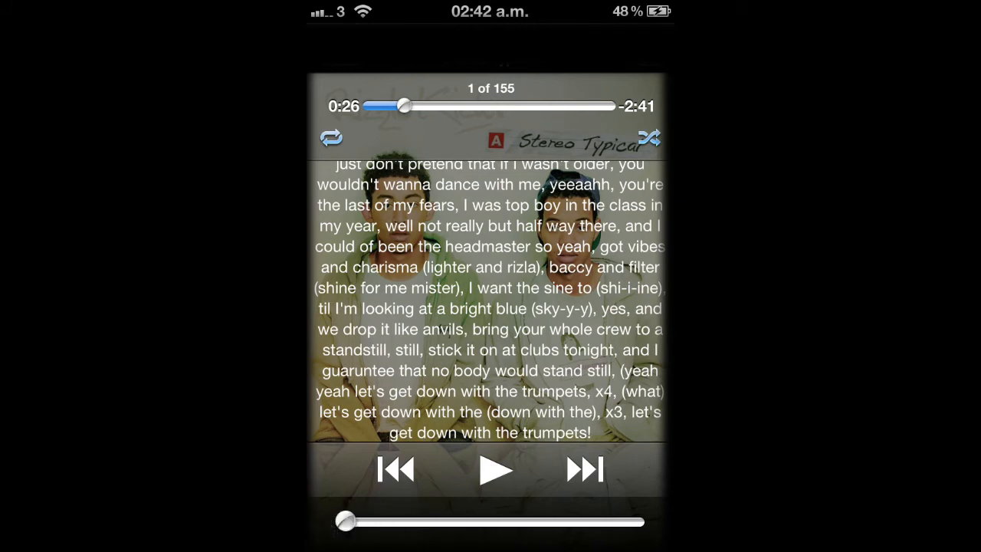
Step: Toggle the lyrics off and on over the Rizzle Kicks artwork, then scroll further through them
{"action": "left_click", "coordinate": [490, 299]}
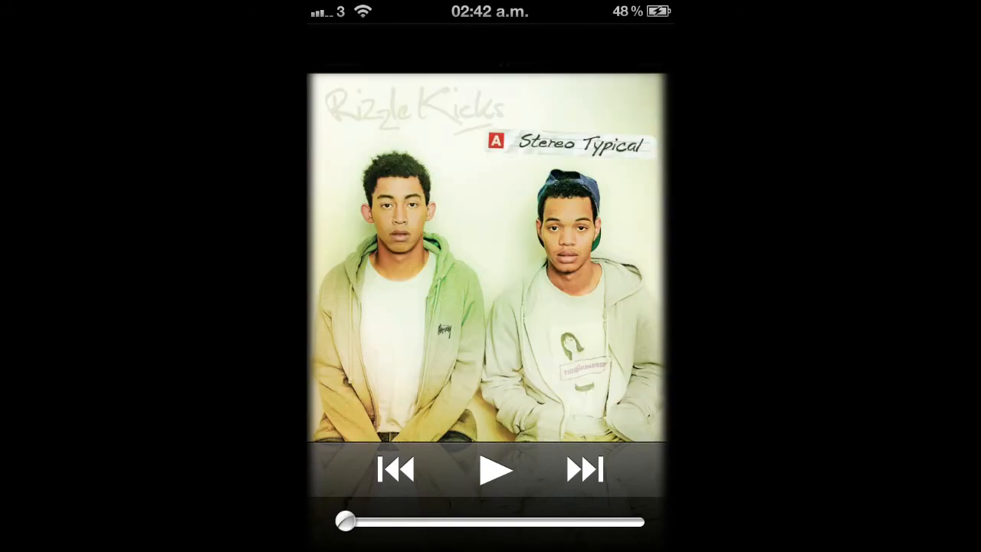
{"action": "left_click", "coordinate": [490, 269]}
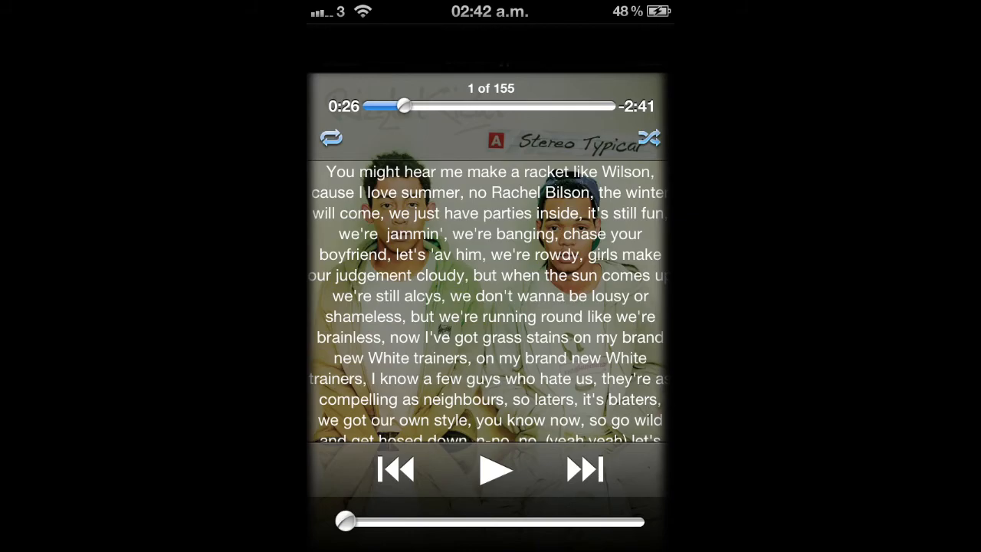
{"action": "scroll", "scroll_direction": "down", "scroll_amount": 3}
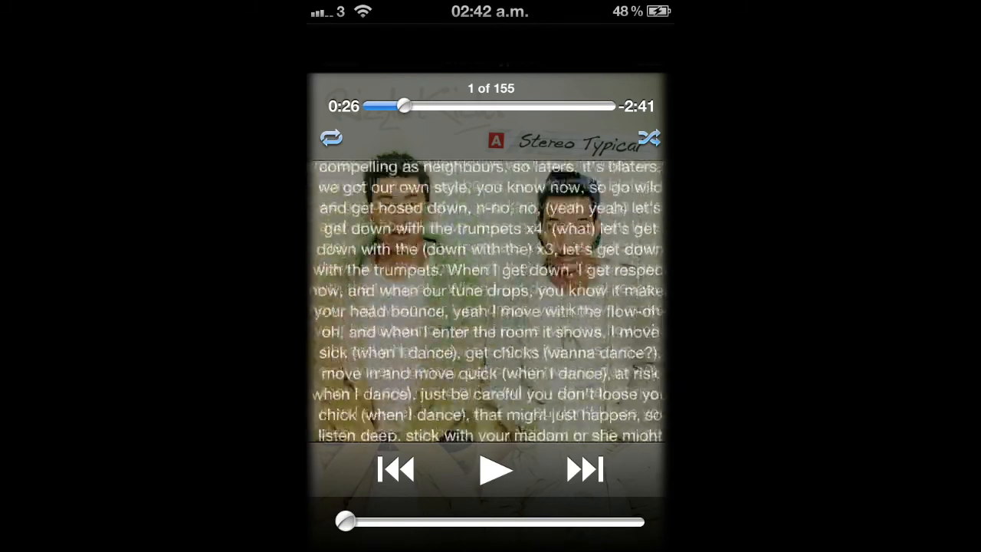